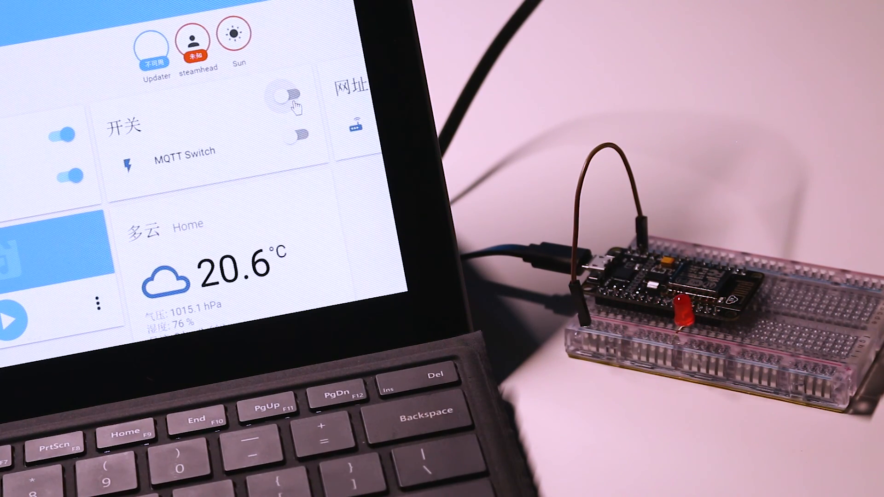
Switch the MQTT Switch on from the tablet dashboard, lighting the red breadboard LED.
left_click(294, 98)
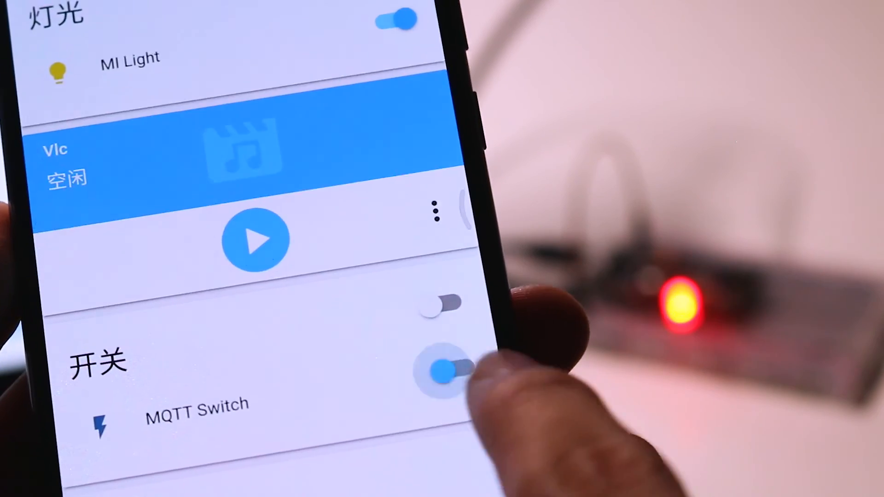
Switch the MQTT Switch off from the phone dashboard so the breadboard LED goes dark.
left_click(445, 369)
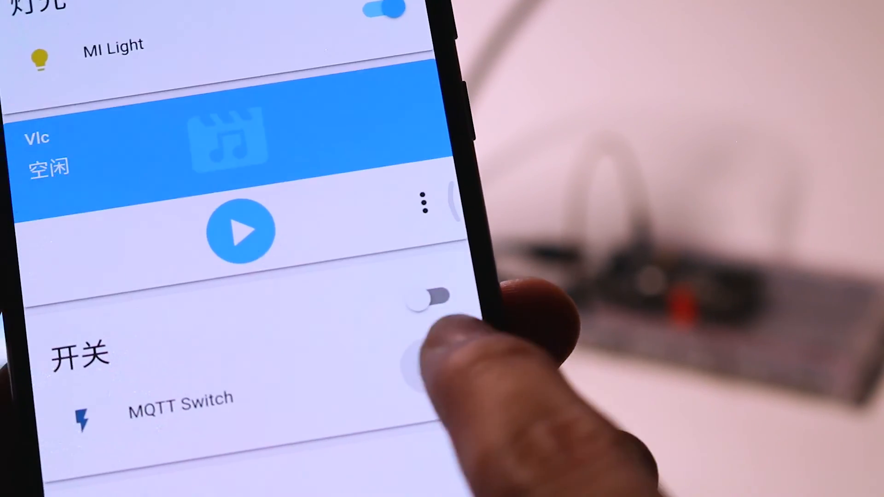
scroll("down", 3)
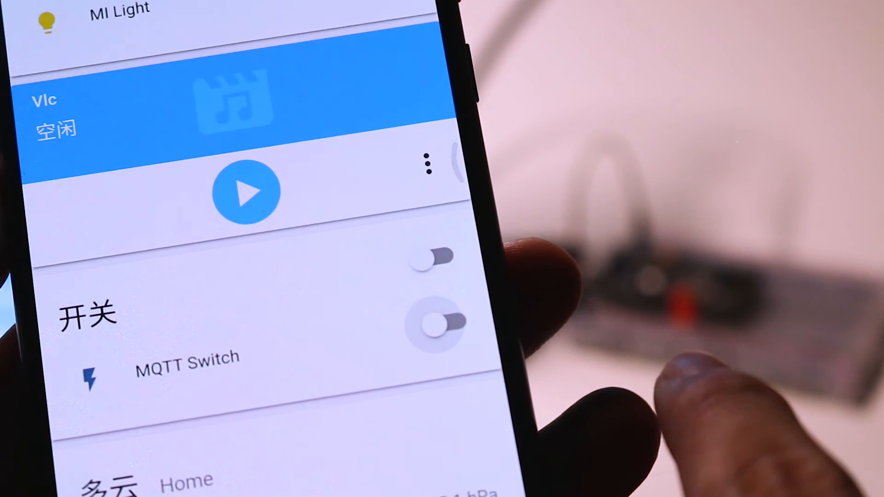